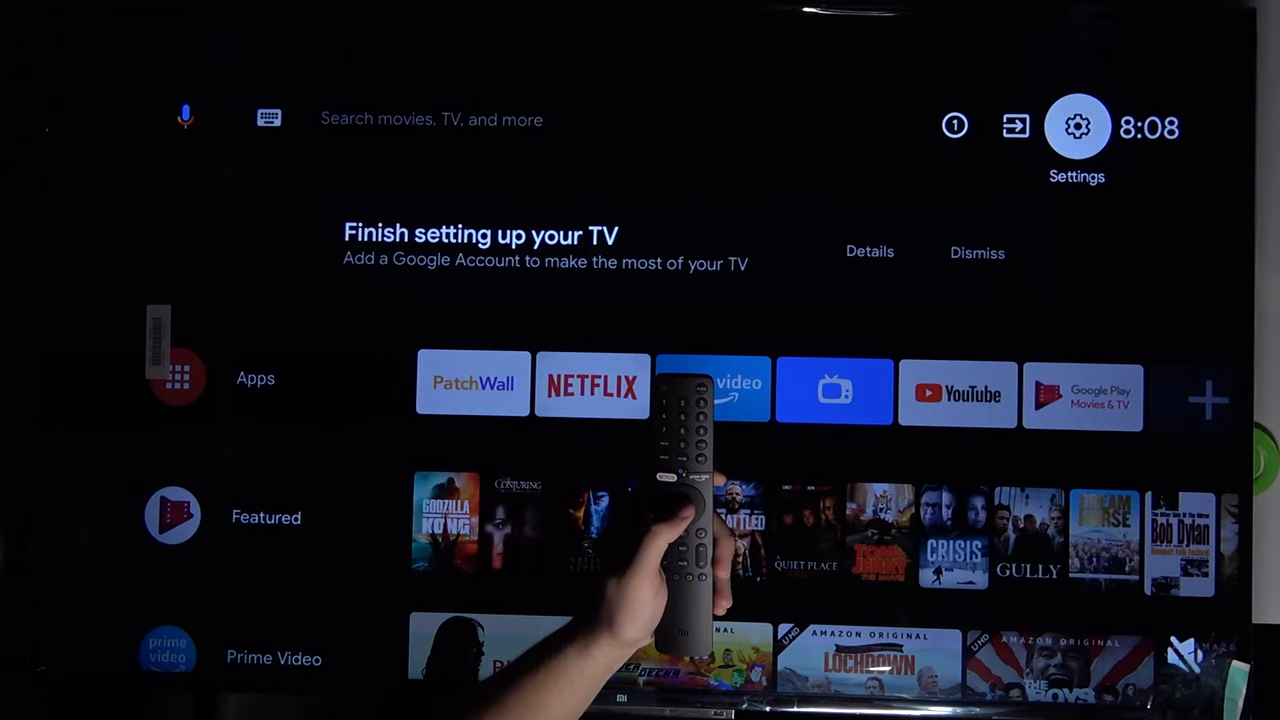
# - Focus the home screen's app row and launch the Google Play Store
pyautogui.click(1077, 126)
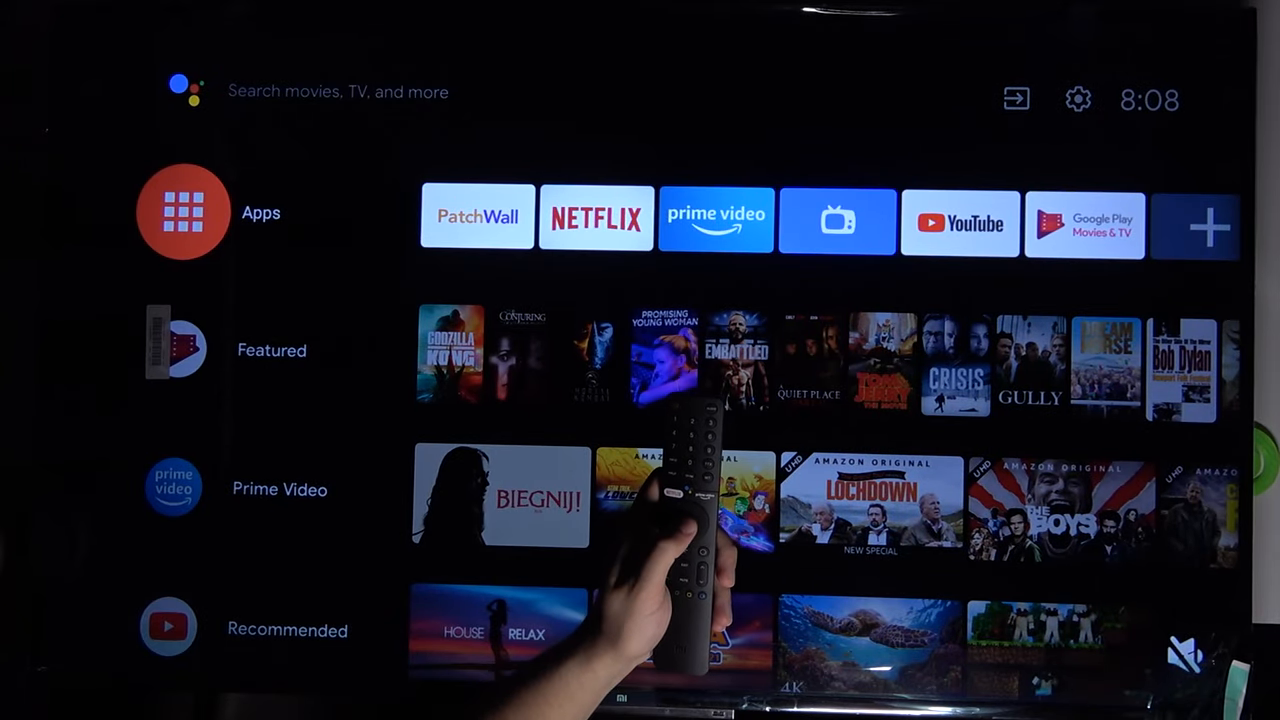
pyautogui.click(182, 212)
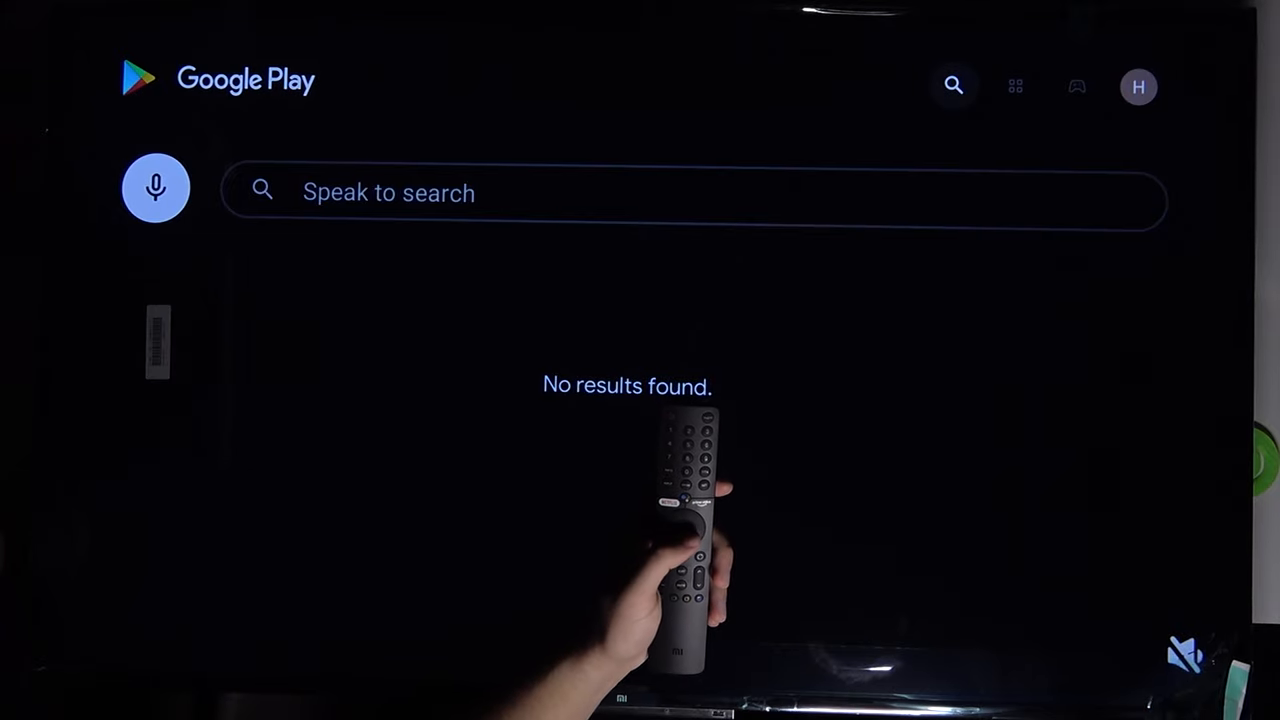
# - Search Google Play for 'chrome' using the on-screen keyboard
pyautogui.click(690, 192)
pyautogui.write('q')
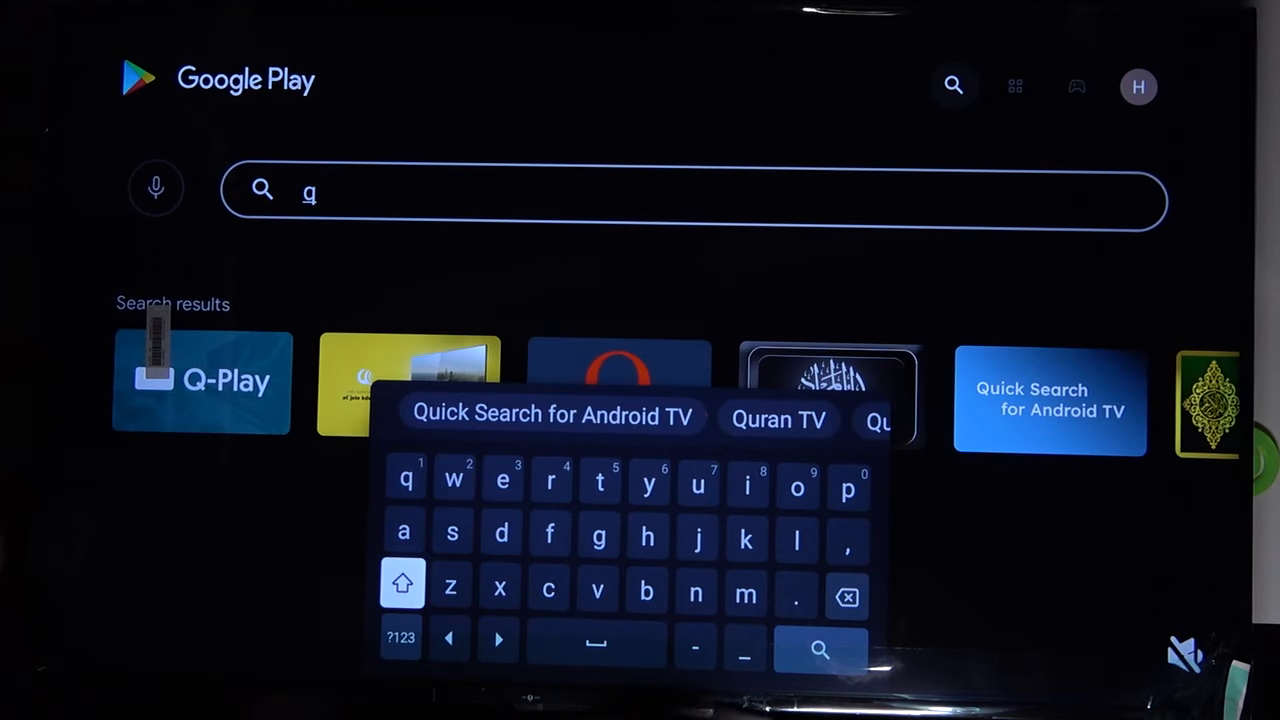
pyautogui.moveTo(500, 588)
pyautogui.write('c')
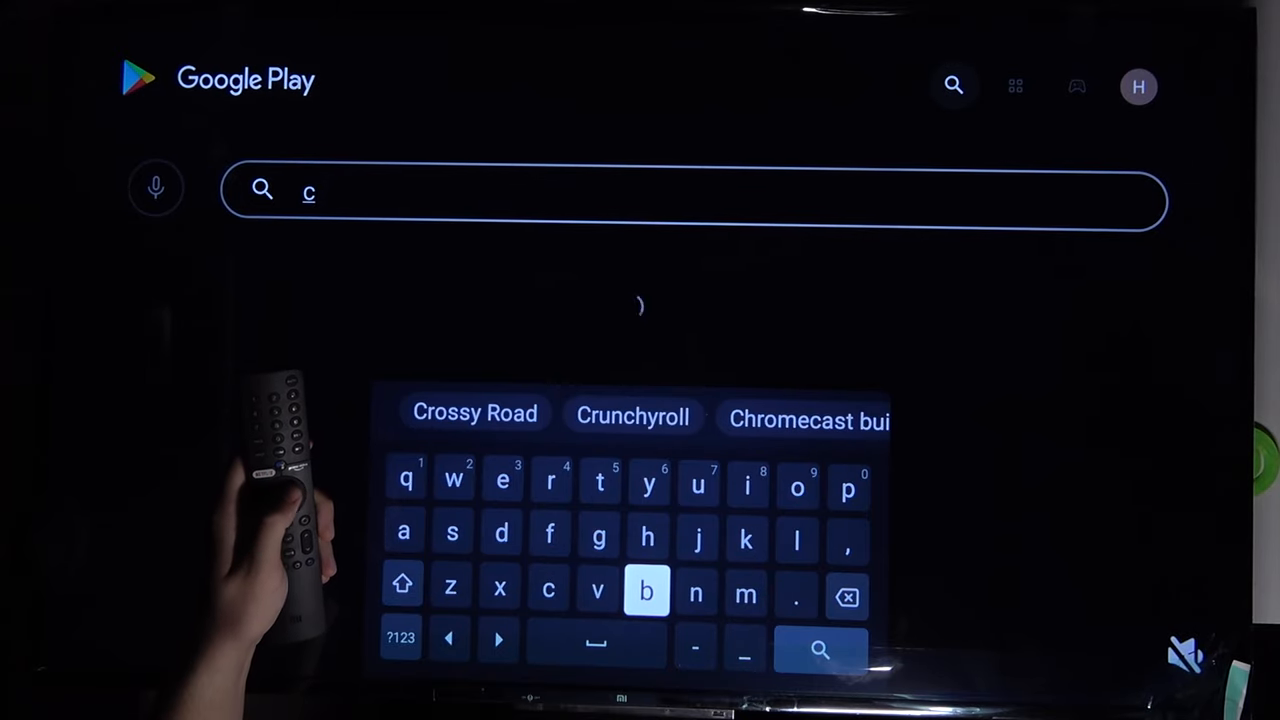
pyautogui.write('hrom')
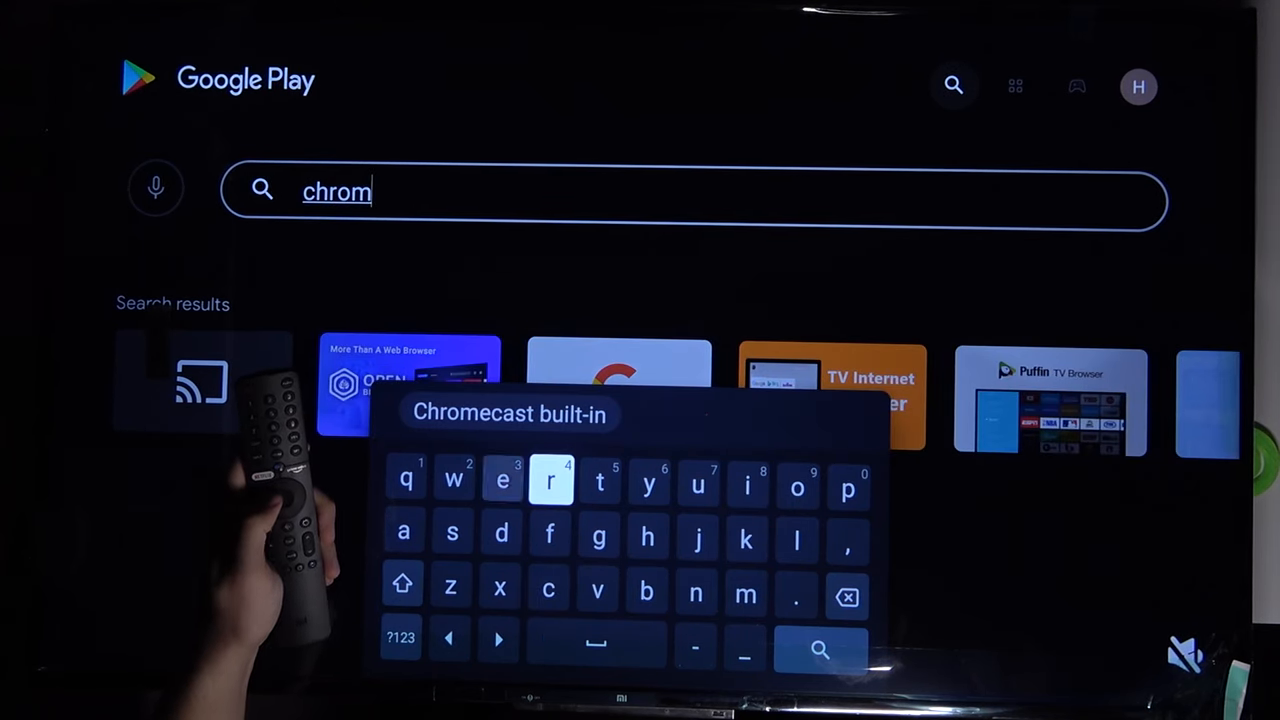
pyautogui.write('e')
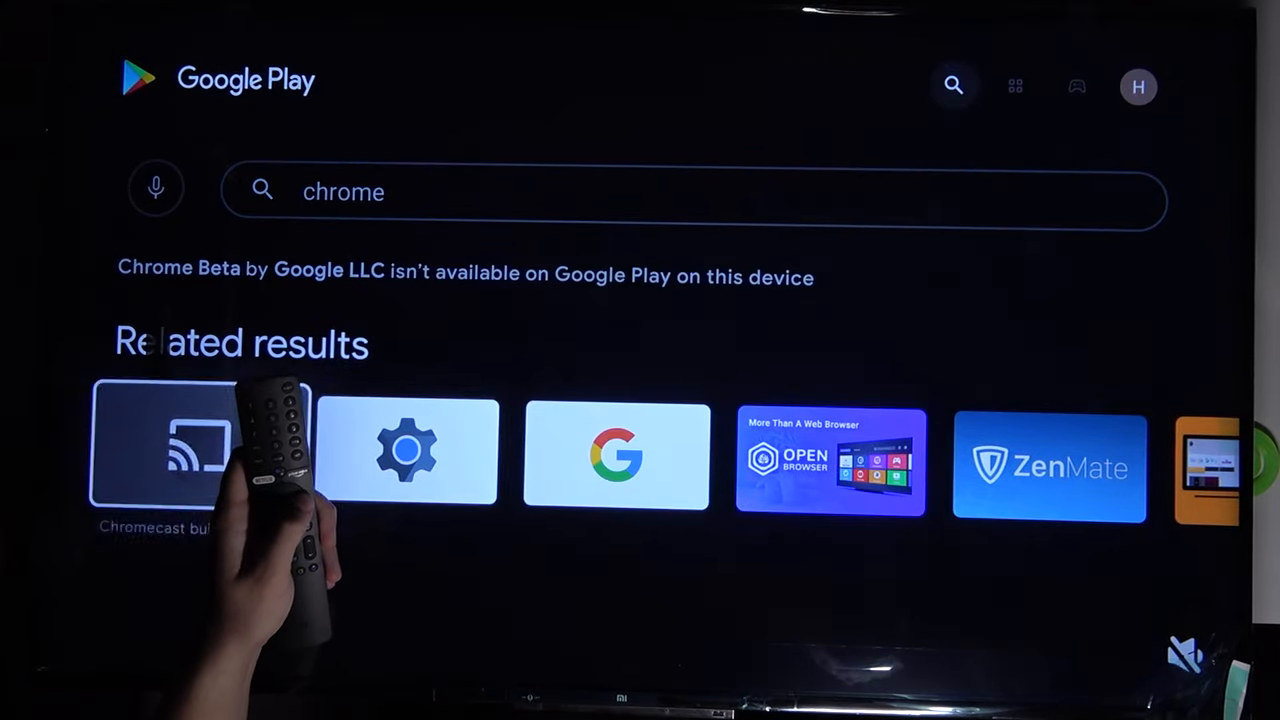
# - Scroll right through the related results and open the orange TV-Browser Internet listing
pyautogui.hscroll(3)
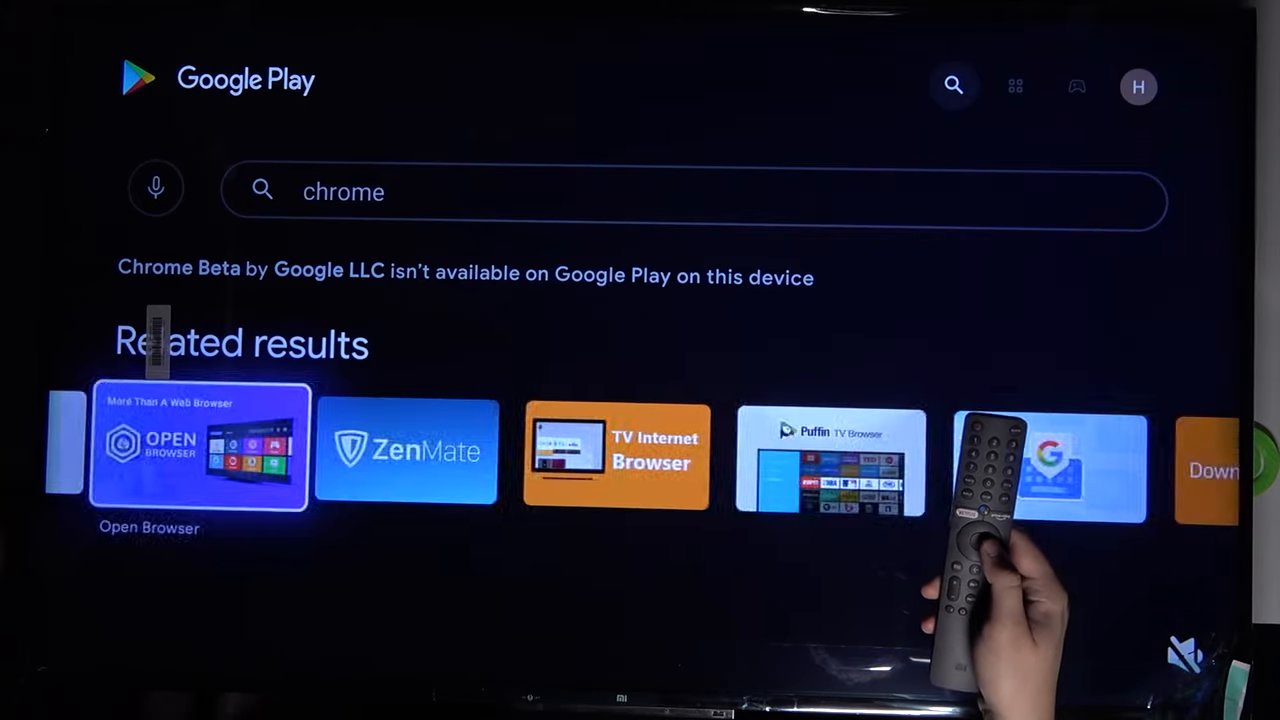
pyautogui.hscroll(3)
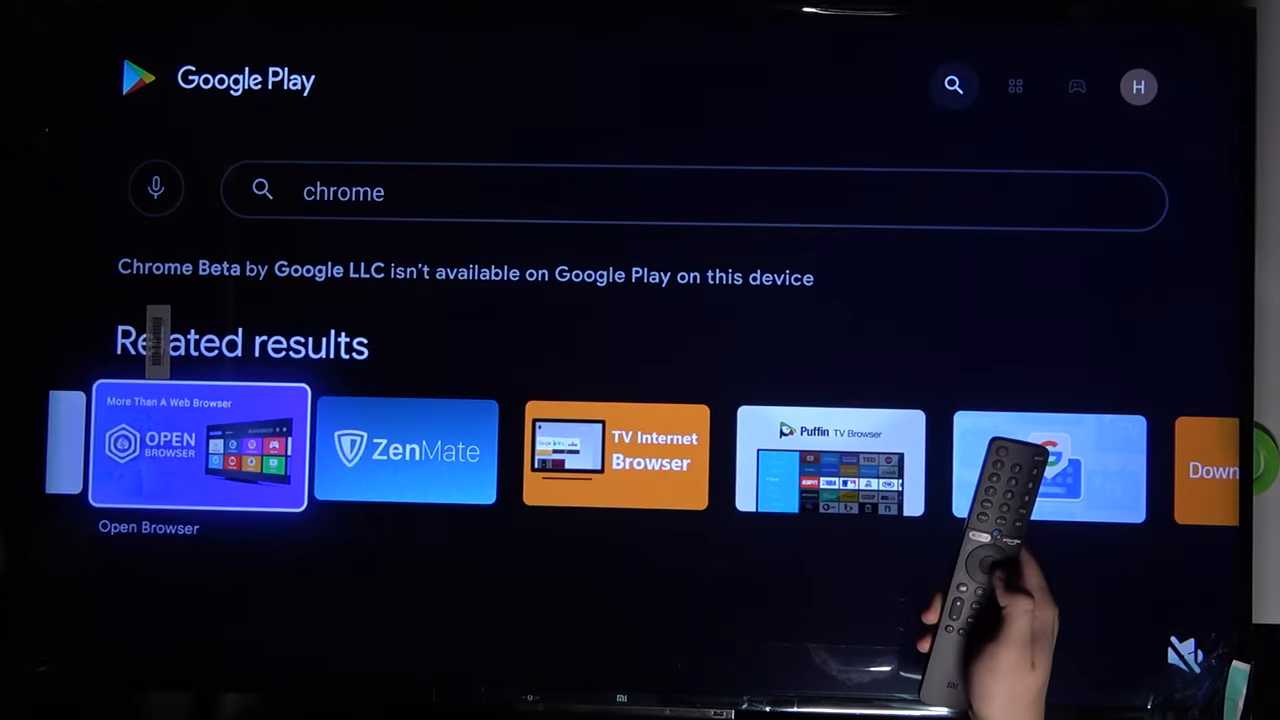
pyautogui.hscroll(3)
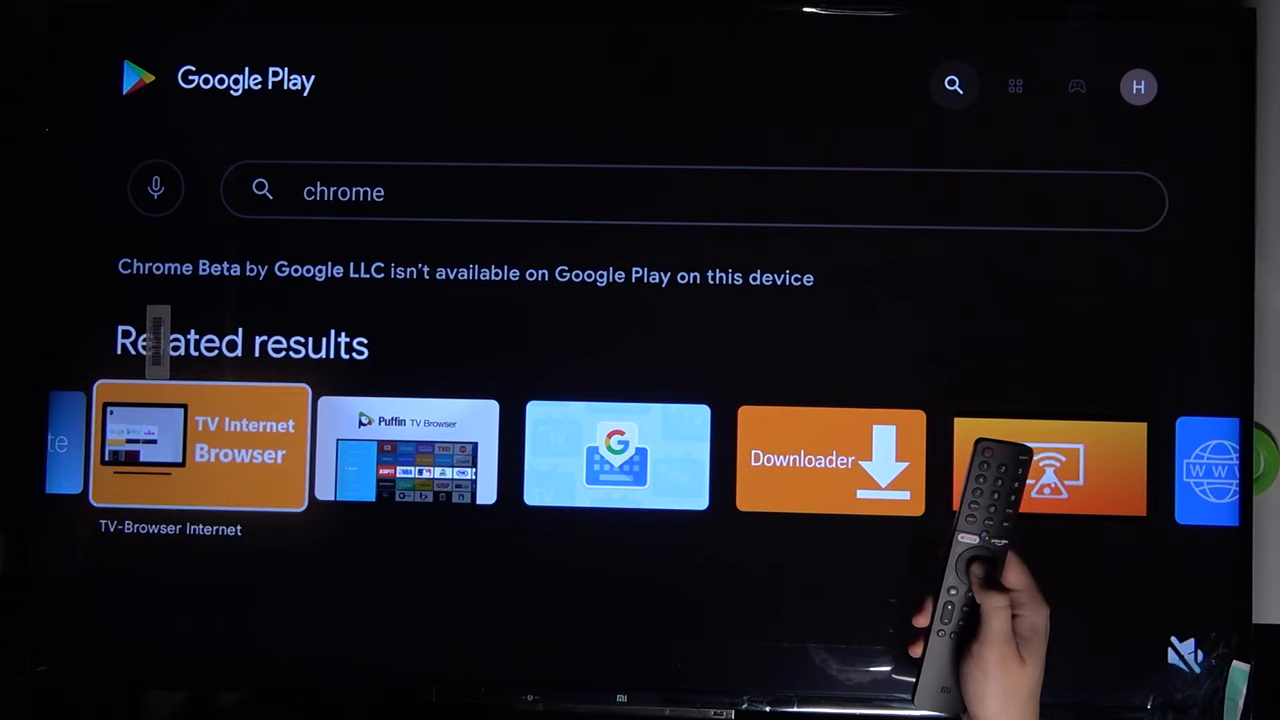
pyautogui.click(199, 447)
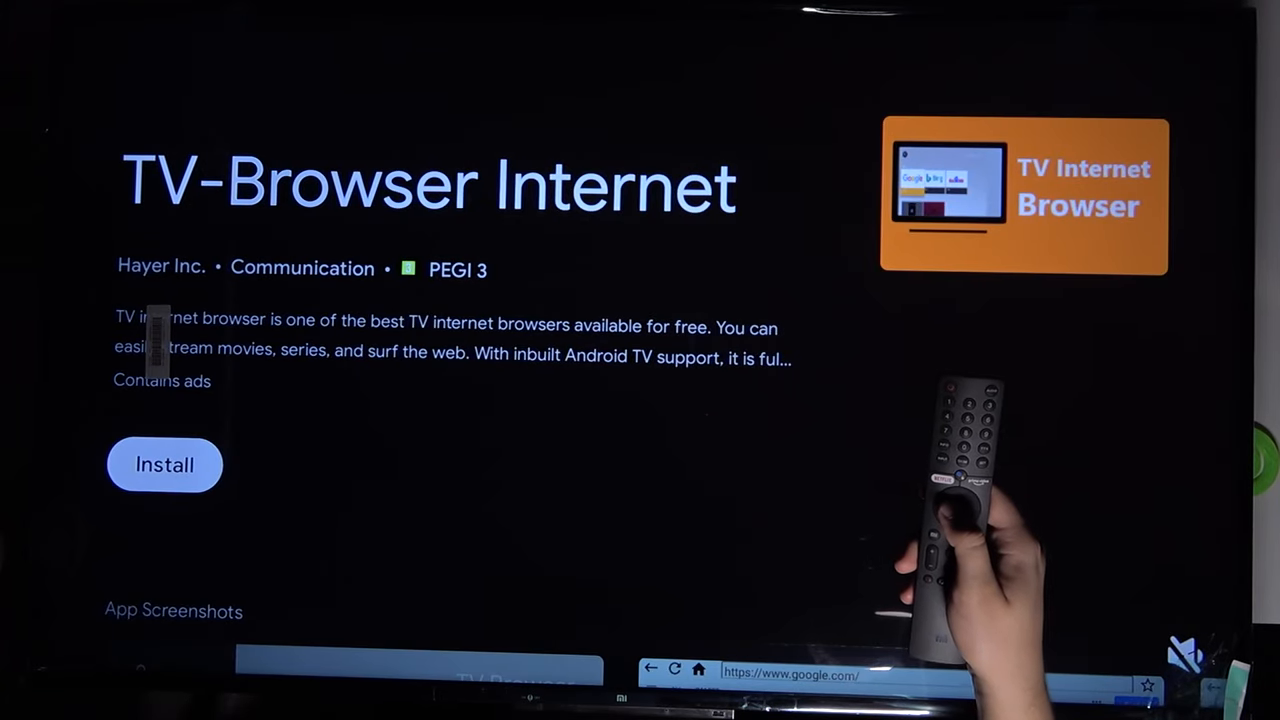
# - Install TV-Browser Internet and open it once the download finishes
pyautogui.click(164, 464)
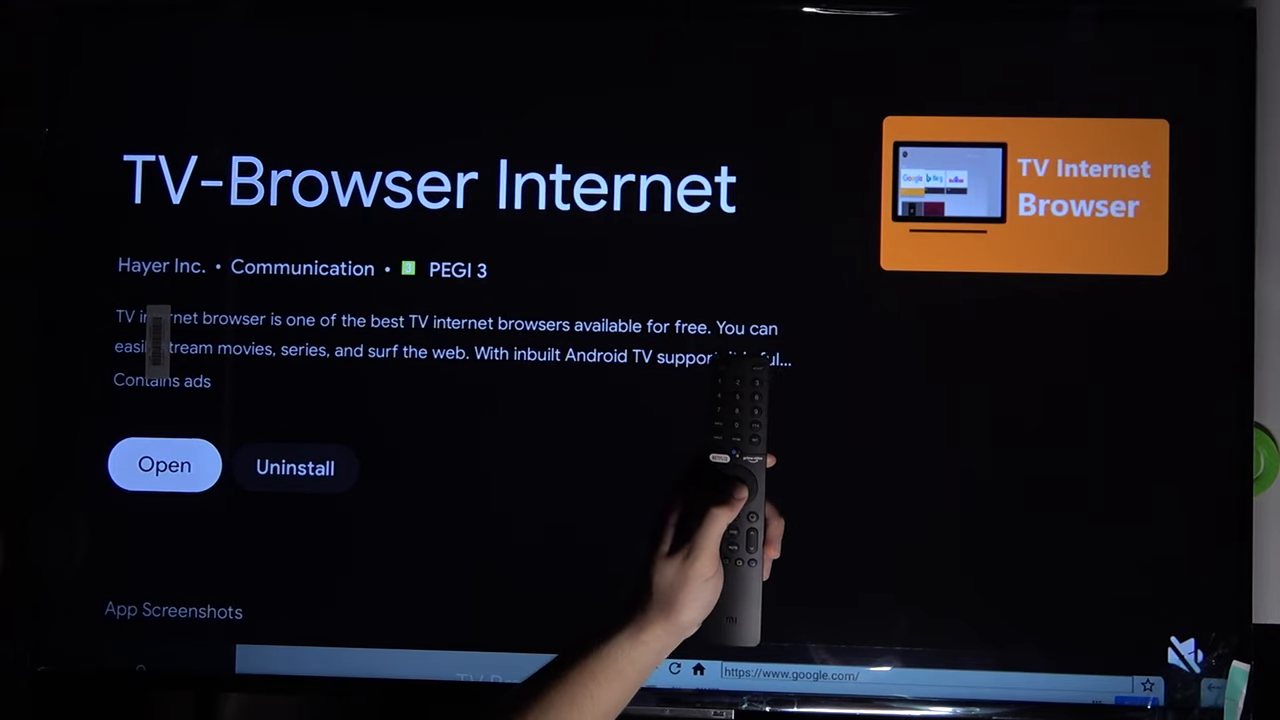
pyautogui.click(164, 464)
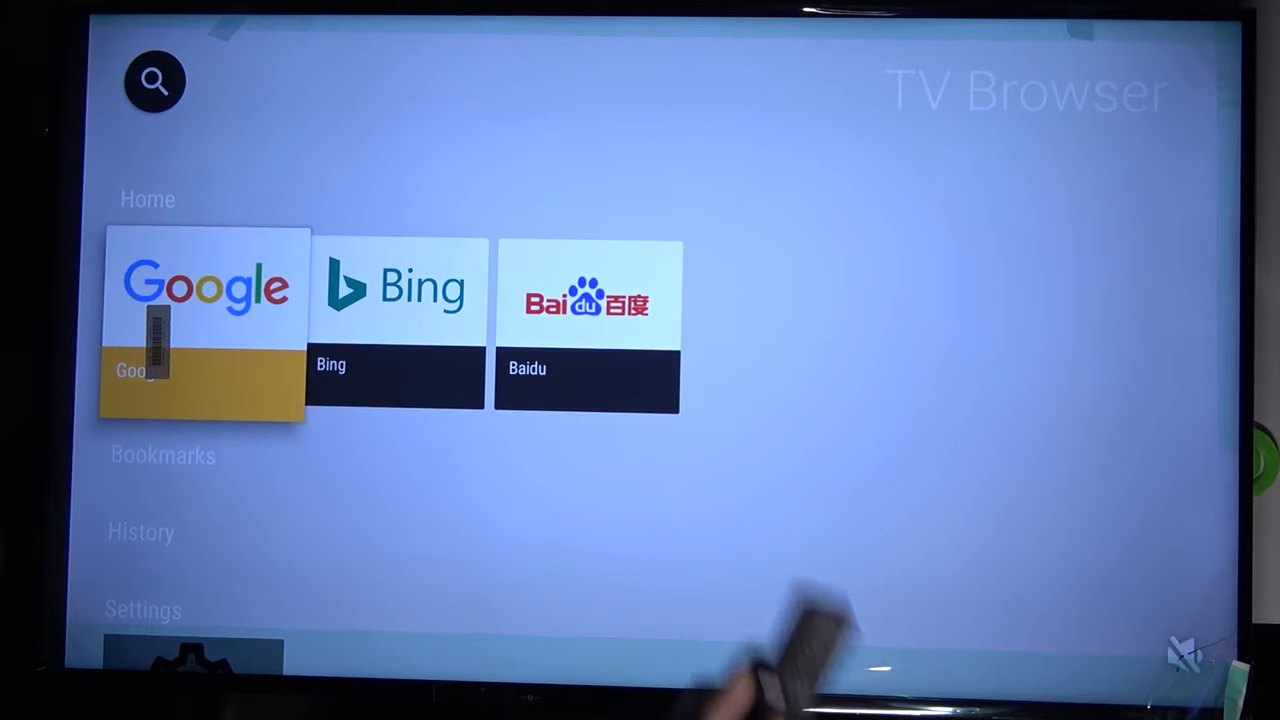
# - Load Google from the browser's home tiles, then go back to the Android TV home screen
pyautogui.click(205, 295)
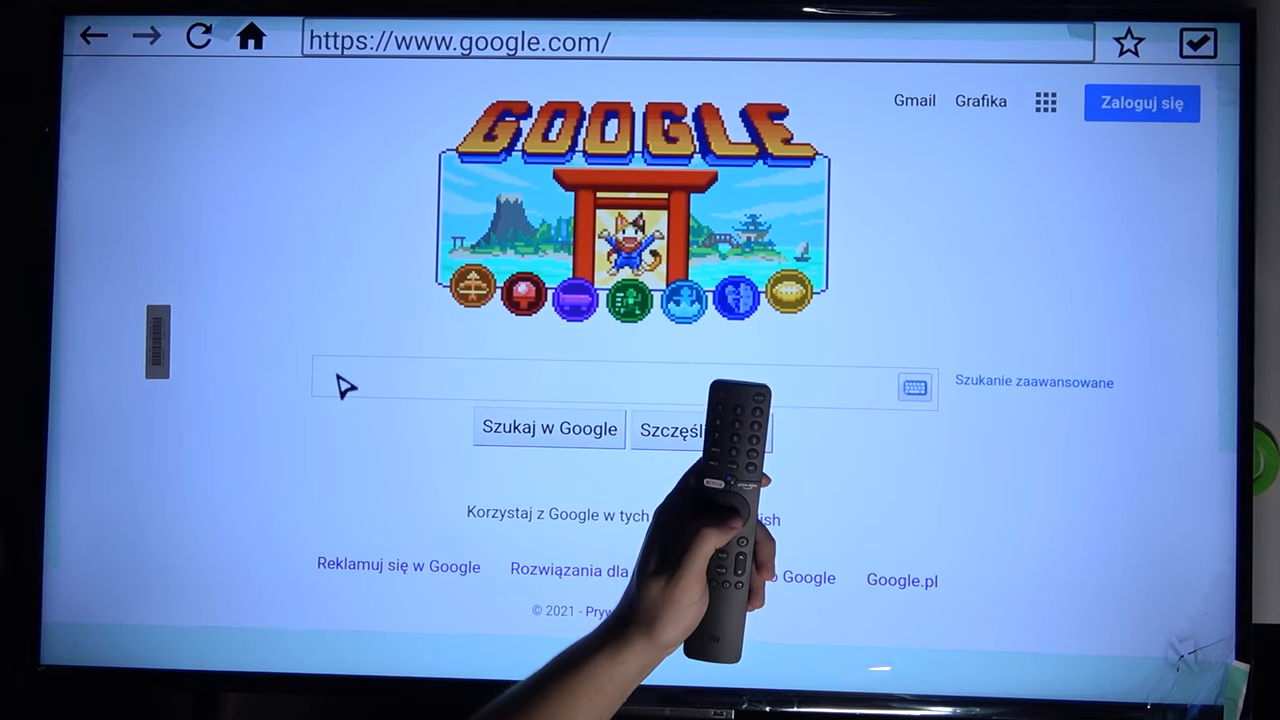
pyautogui.click(620, 387)
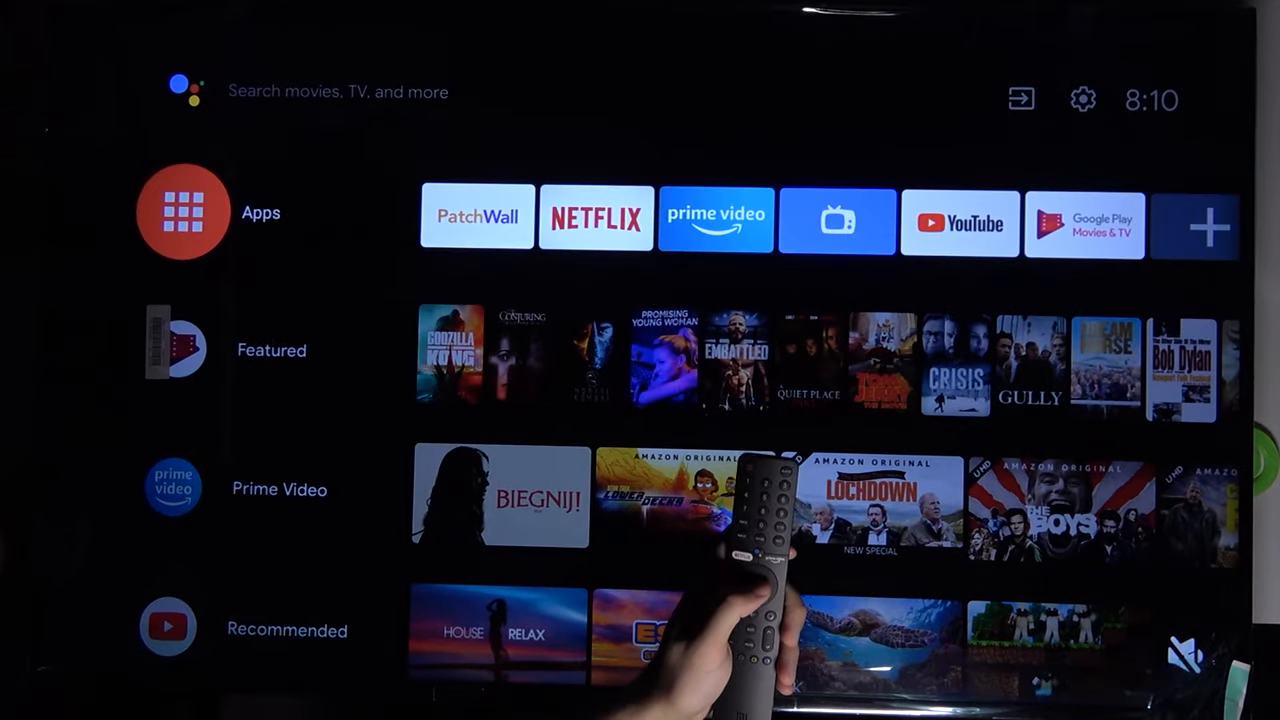
# - Check the installed apps, then pick the + tile at the end of the favourites row
pyautogui.click(182, 211)
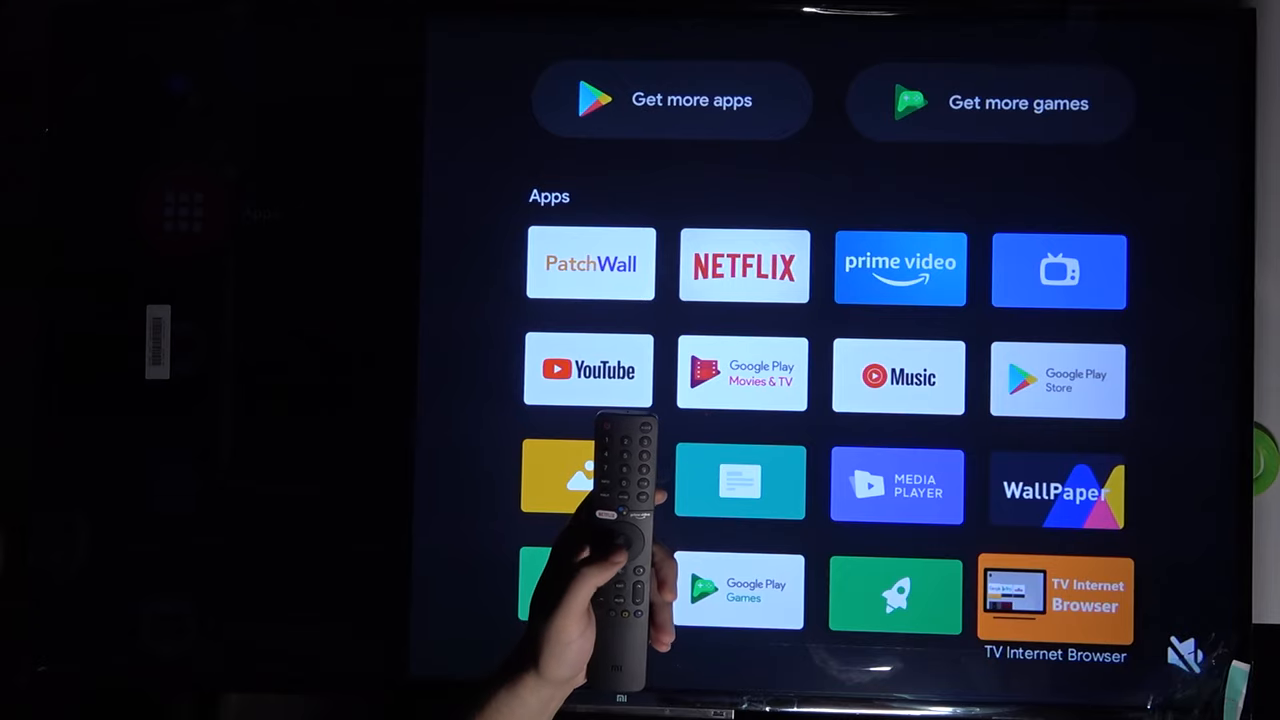
pyautogui.click(1053, 600)
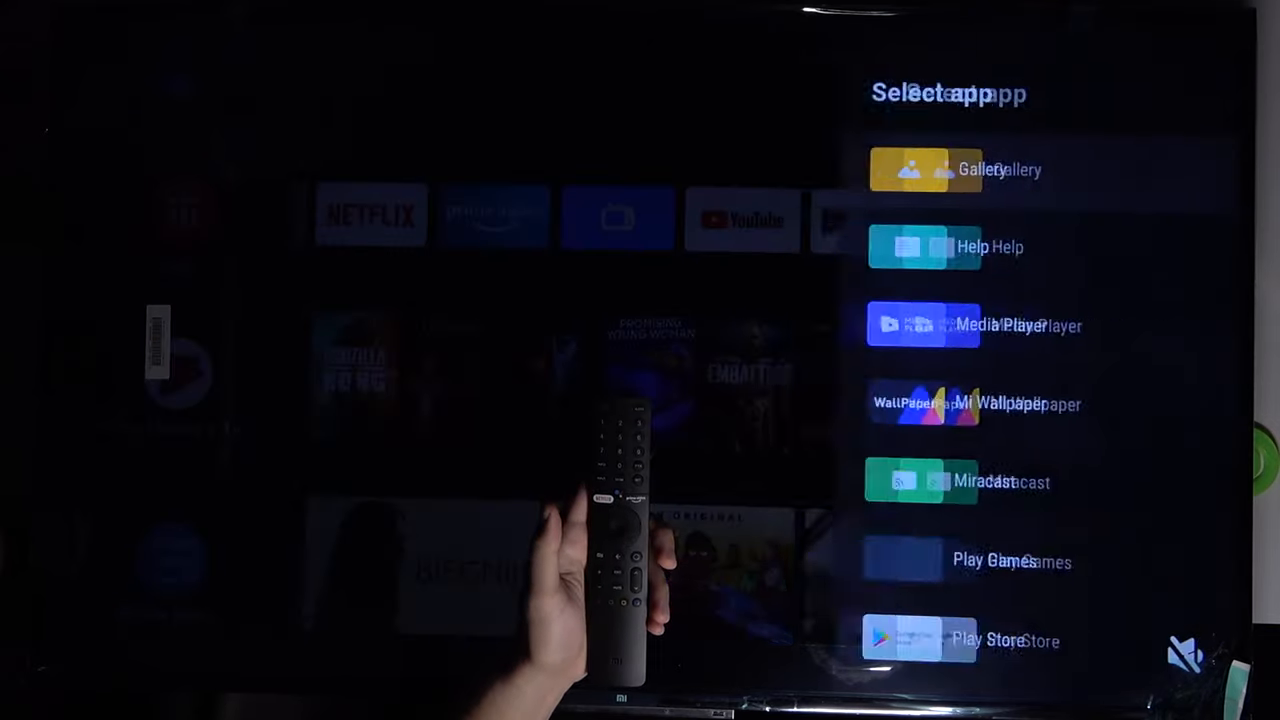
# - Pick TV Internet Browser for the favourites row and launch it from its new tile
pyautogui.scroll(-3)
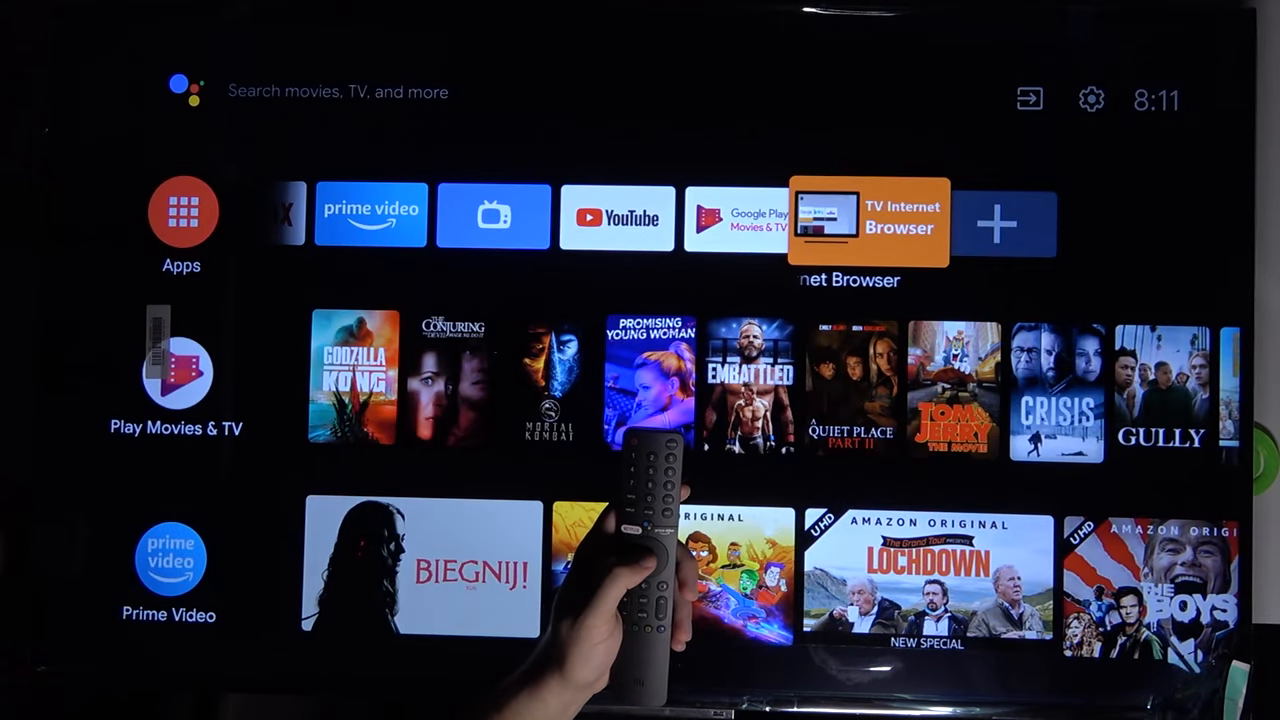
pyautogui.hscroll(-3)
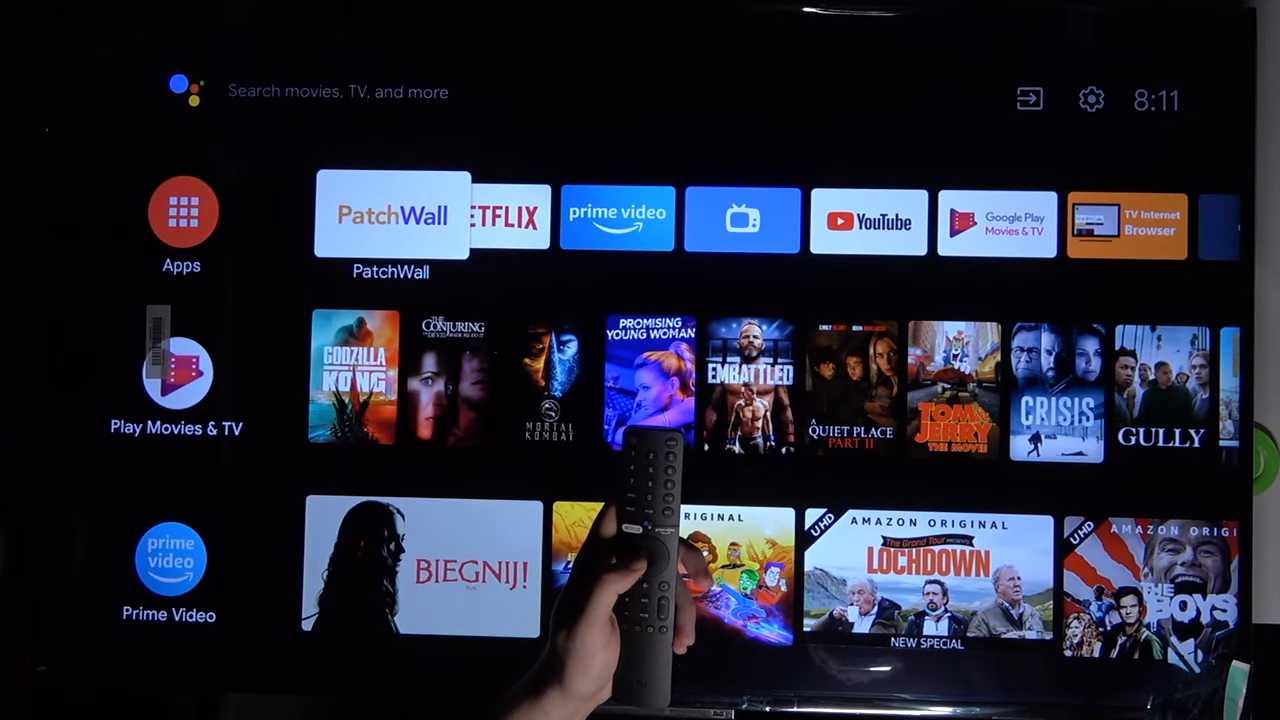
pyautogui.hscroll(3)
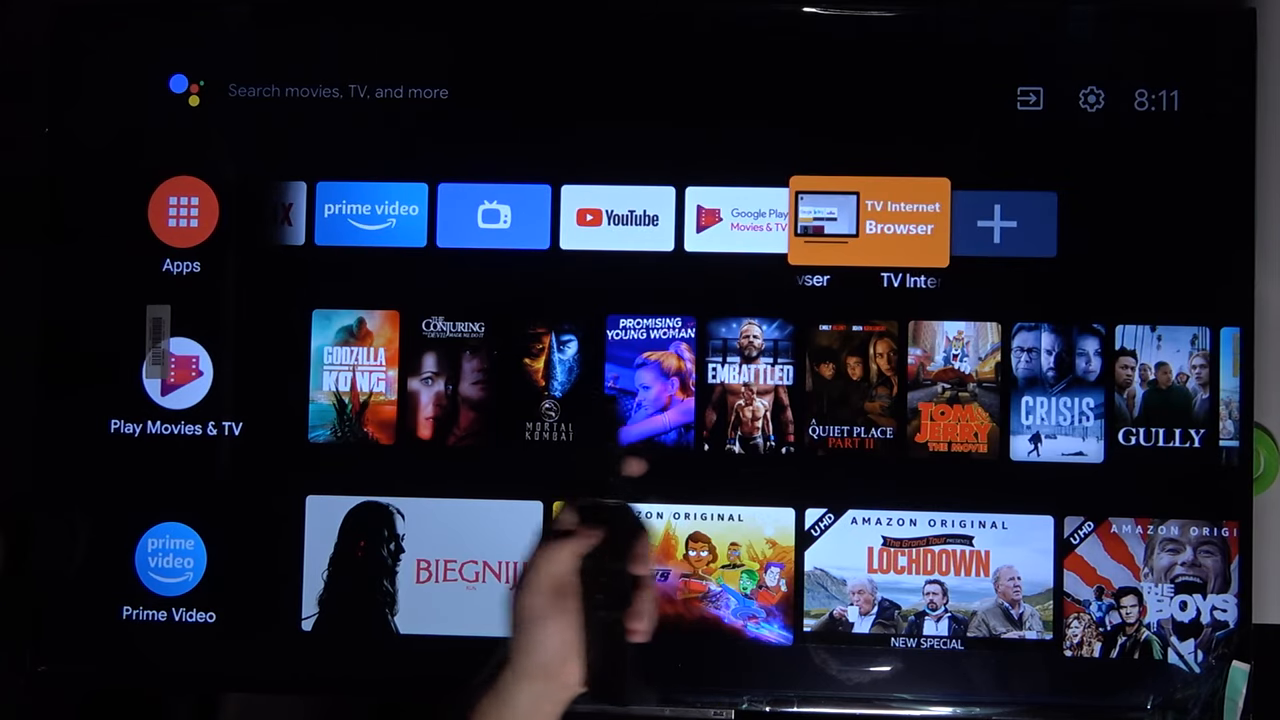
pyautogui.click(871, 218)
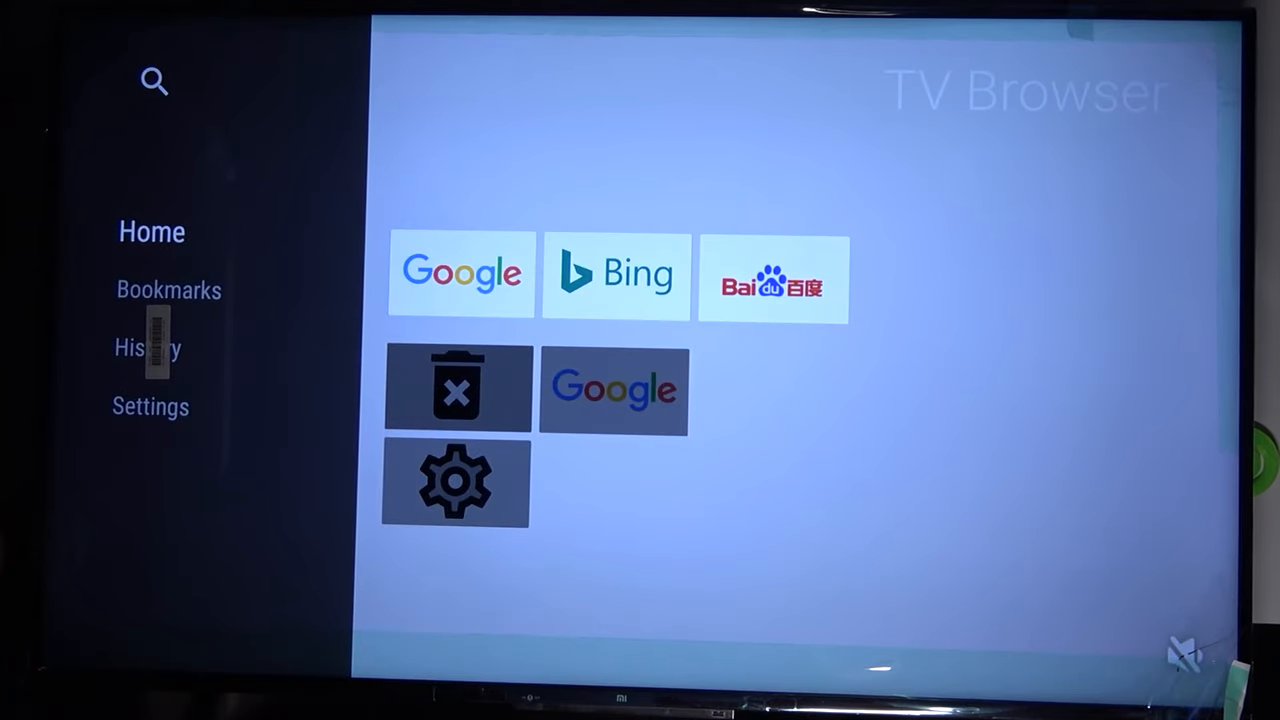